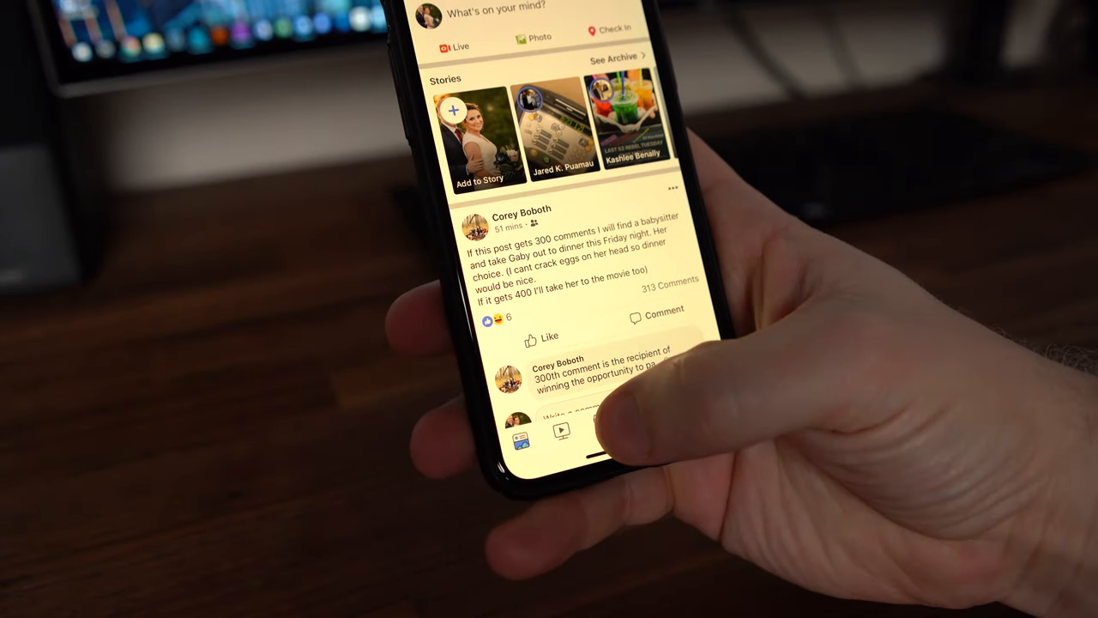
- Search Marketplace for 'mobile homes' to list homes with photos and prices
{"action": "left_click", "coordinate": [597, 426]}
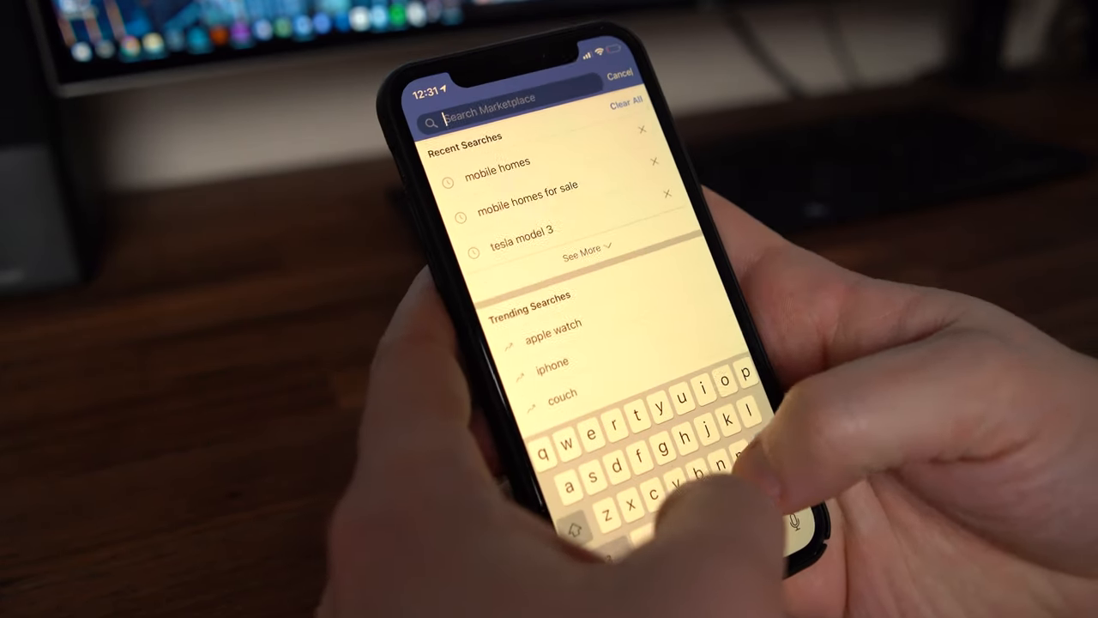
{"action": "type", "text": "mobile homes"}
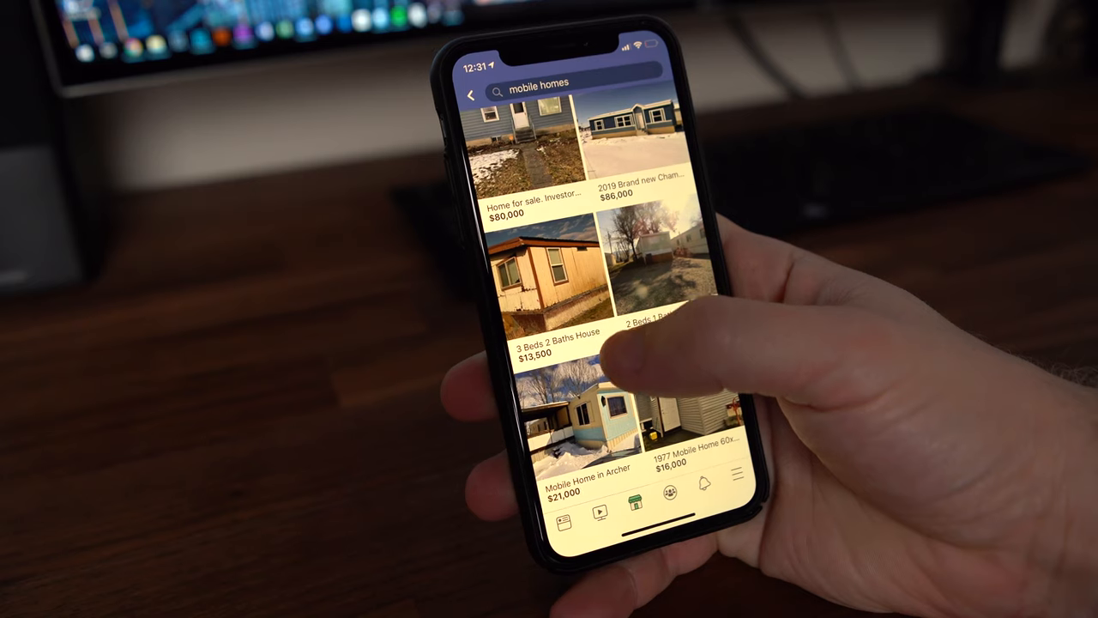
{"action": "left_click", "coordinate": [552, 275]}
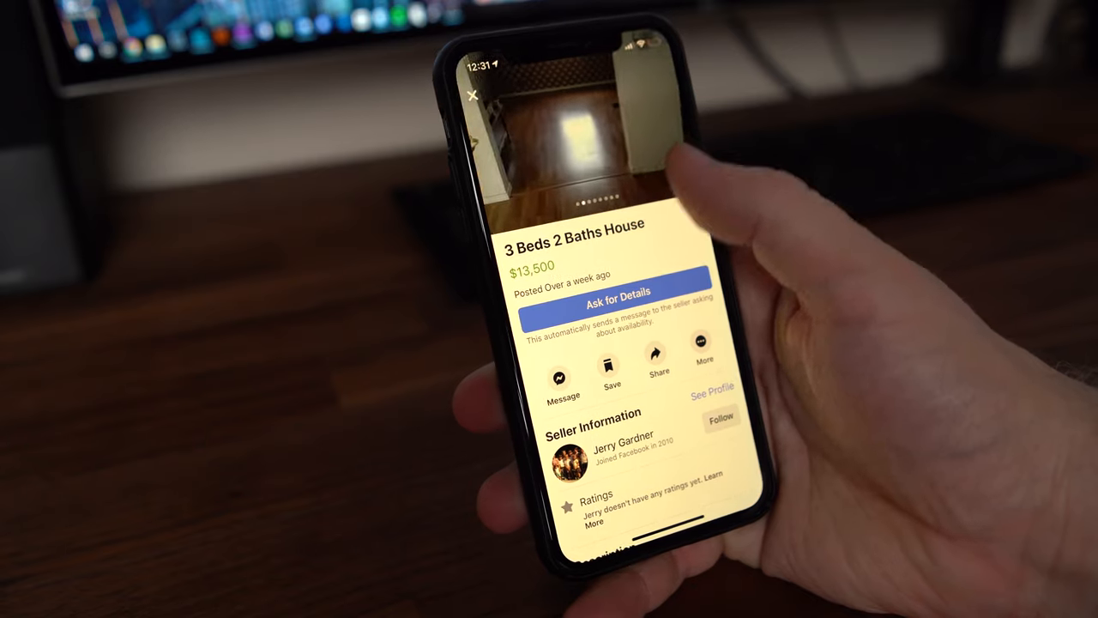
{"action": "scroll", "scroll_direction": "down", "scroll_amount": 3}
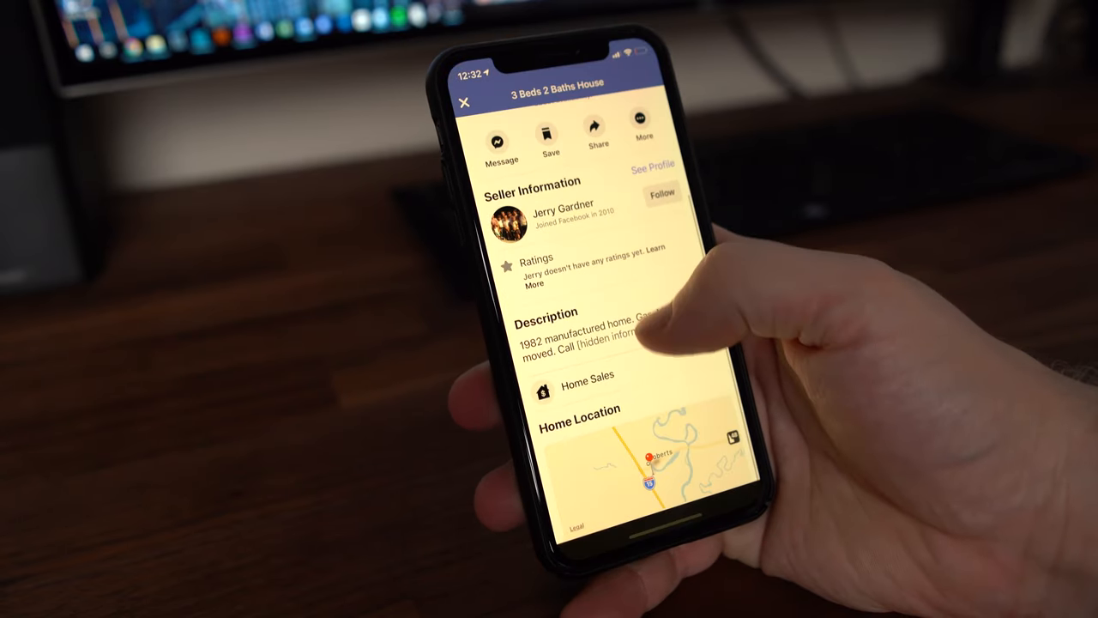
{"action": "left_click", "coordinate": [463, 102]}
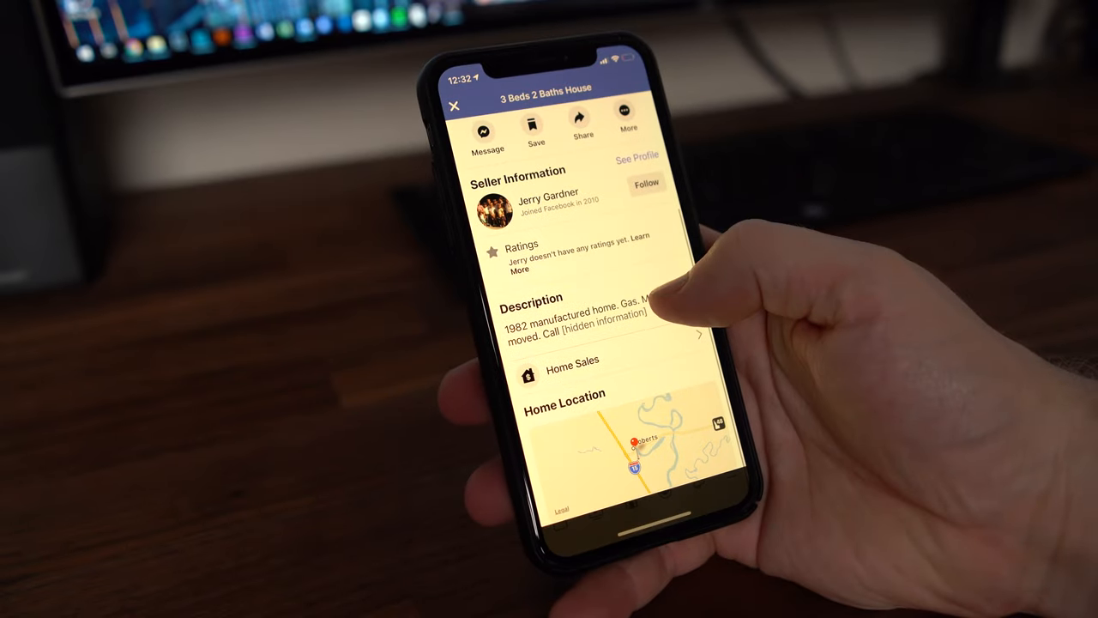
{"action": "scroll", "scroll_direction": "down", "scroll_amount": 3}
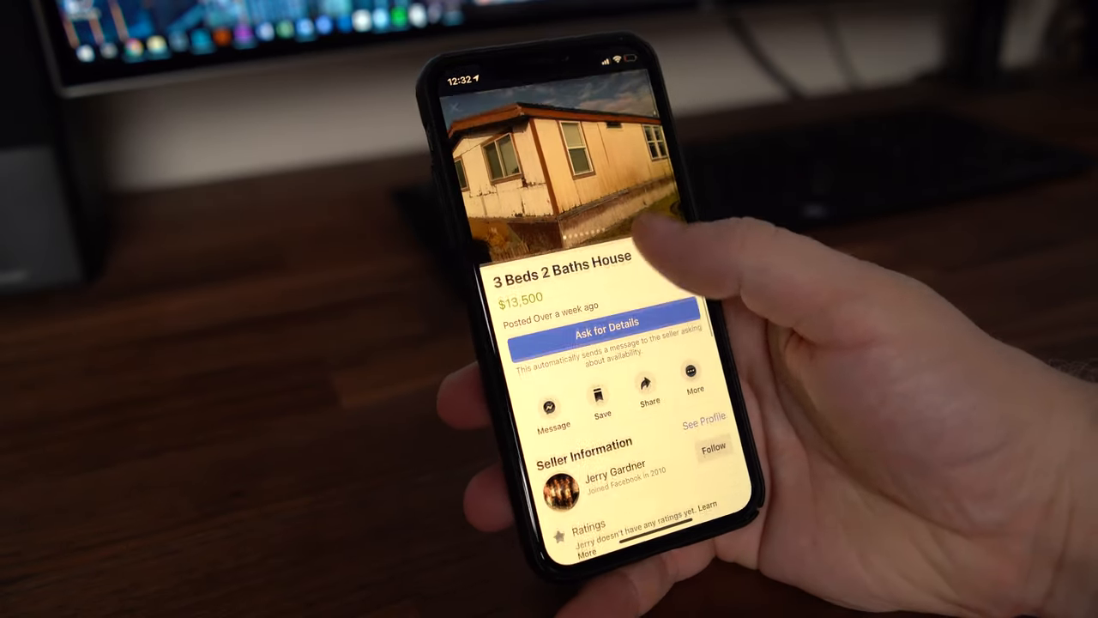
{"action": "left_click", "coordinate": [455, 107]}
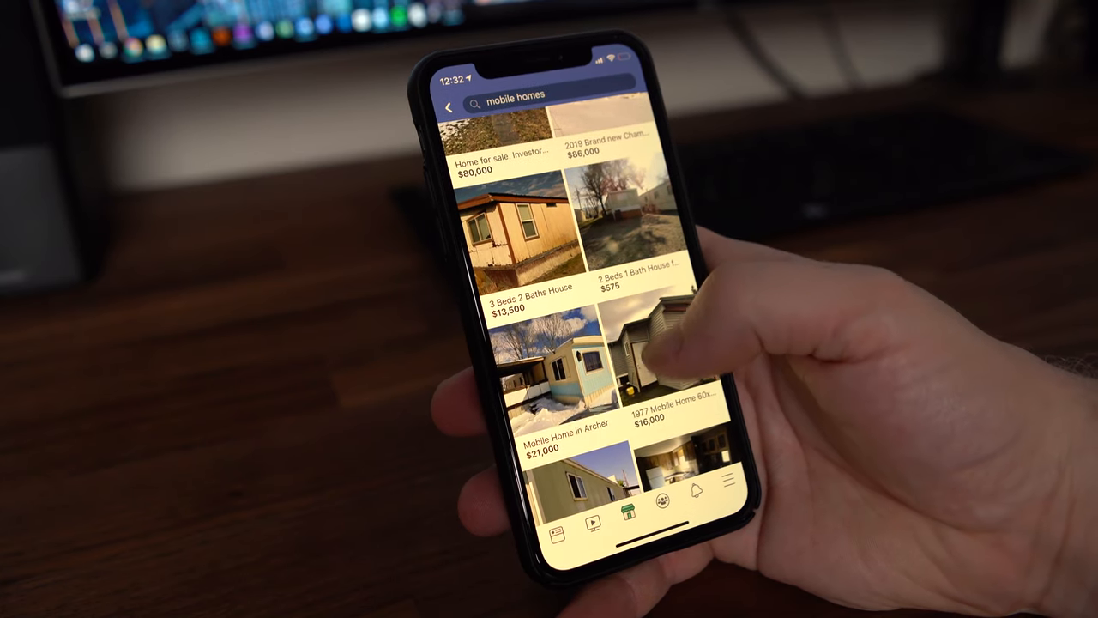
- Read the full description of the $21,000 Mobile Home in Archer listing, then close it
{"action": "scroll", "scroll_direction": "up", "scroll_amount": 3}
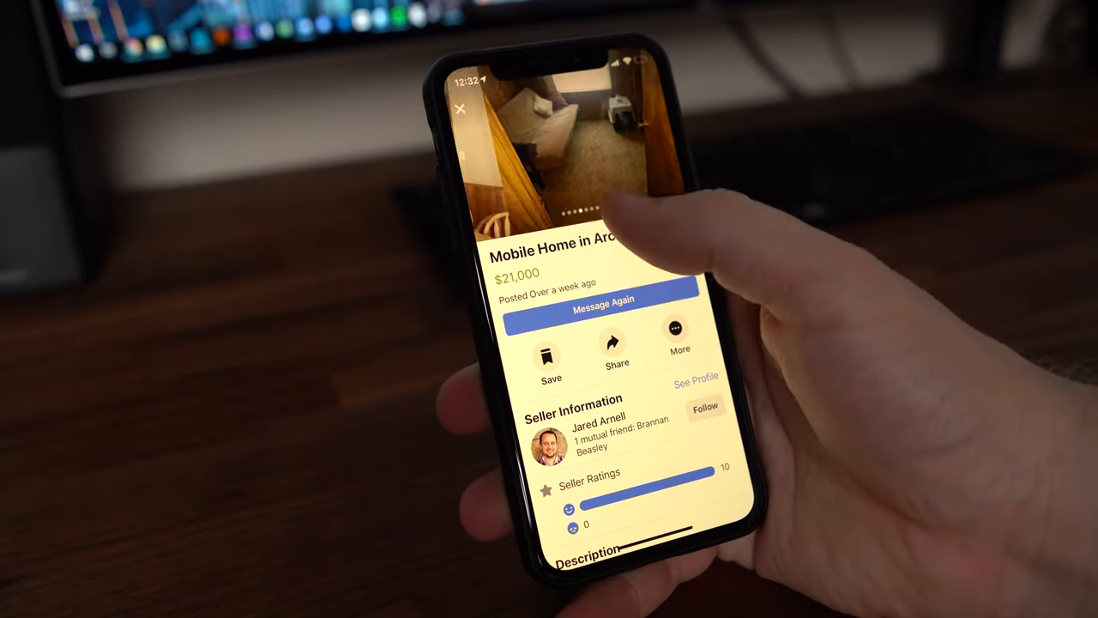
{"action": "scroll", "scroll_direction": "down", "scroll_amount": 3}
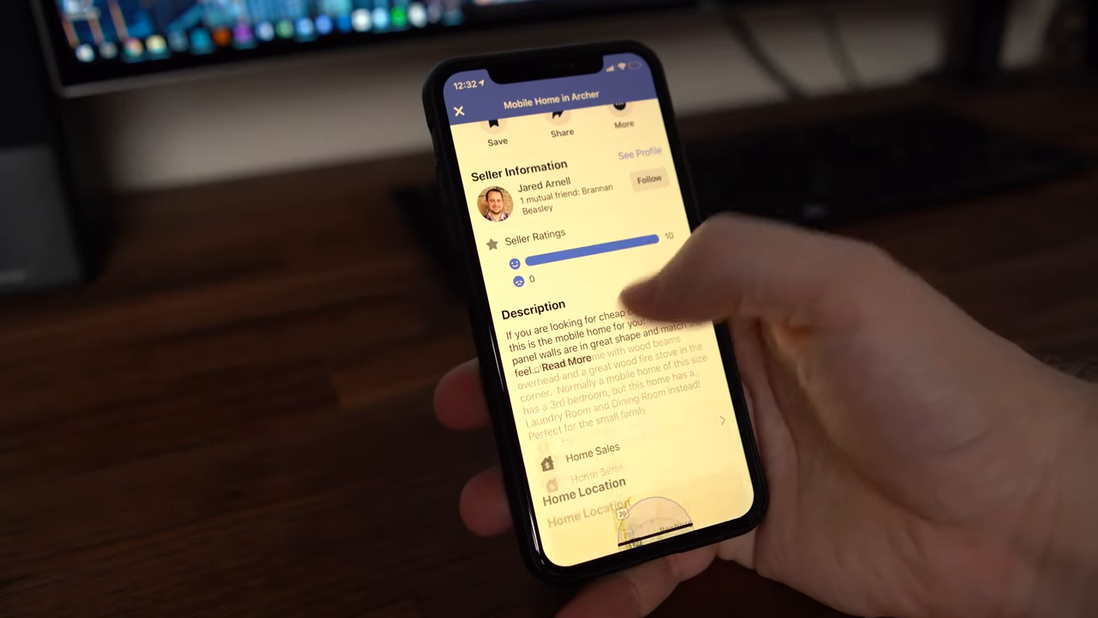
{"action": "left_click", "coordinate": [559, 360]}
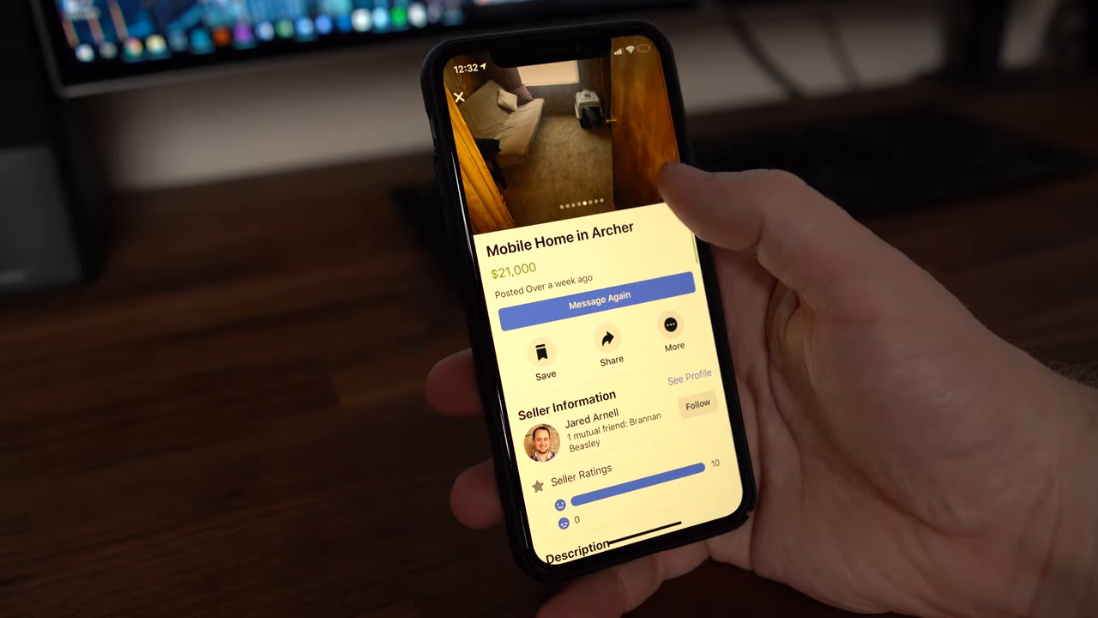
{"action": "left_click_drag", "start_coordinate": [618, 129], "coordinate": [514, 129]}
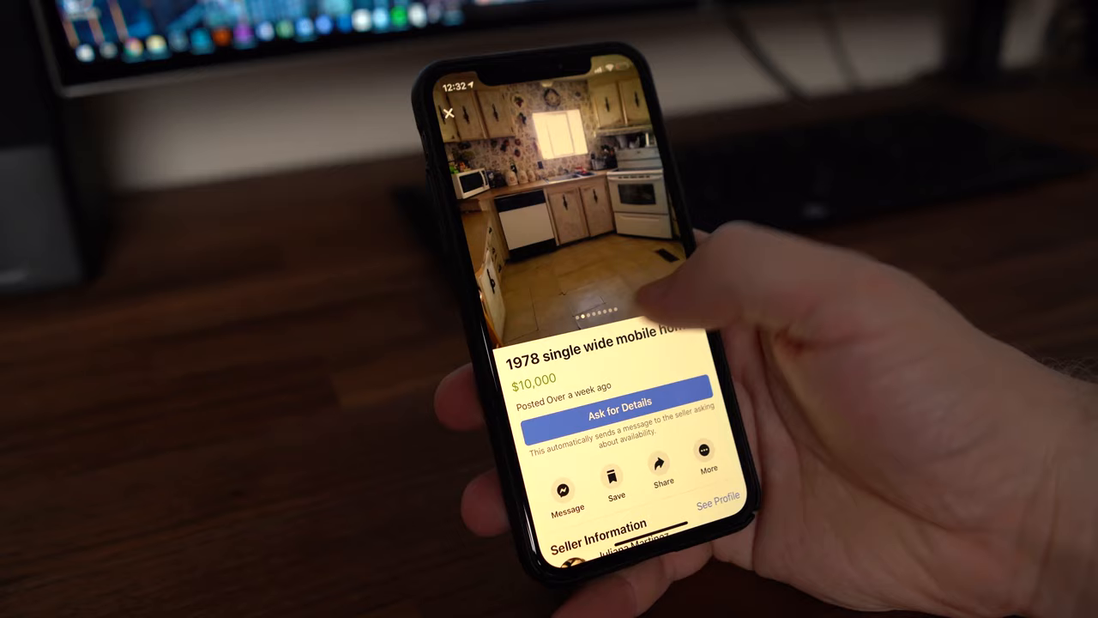
- Read the $10,000 1978 single-wide's full description, close it and continue down the results
{"action": "scroll", "scroll_direction": "up", "scroll_amount": 3}
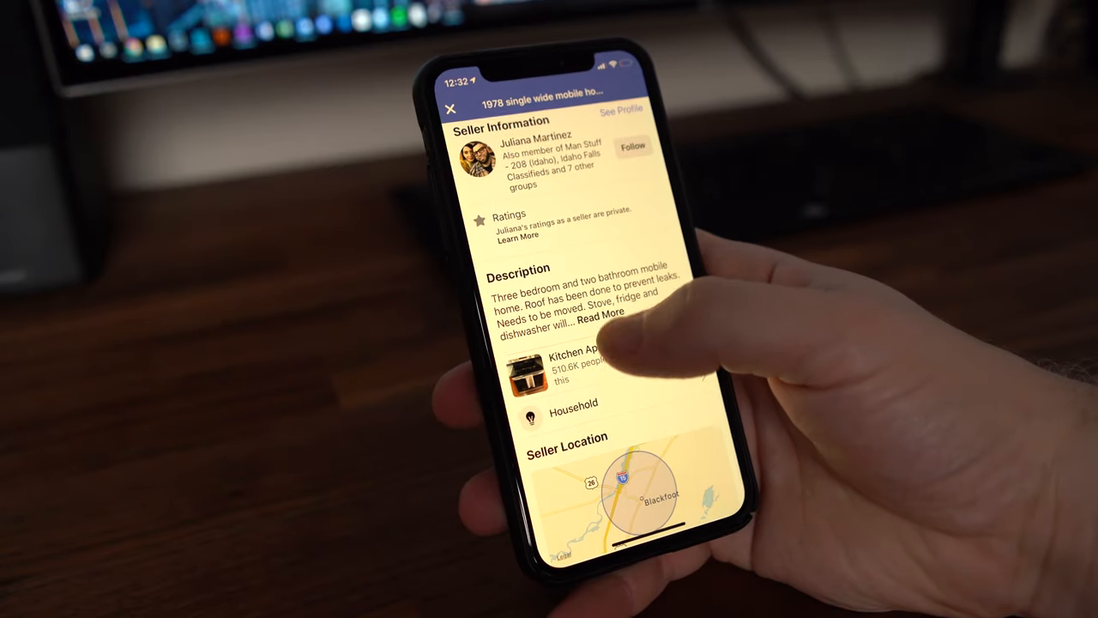
{"action": "left_click", "coordinate": [600, 315]}
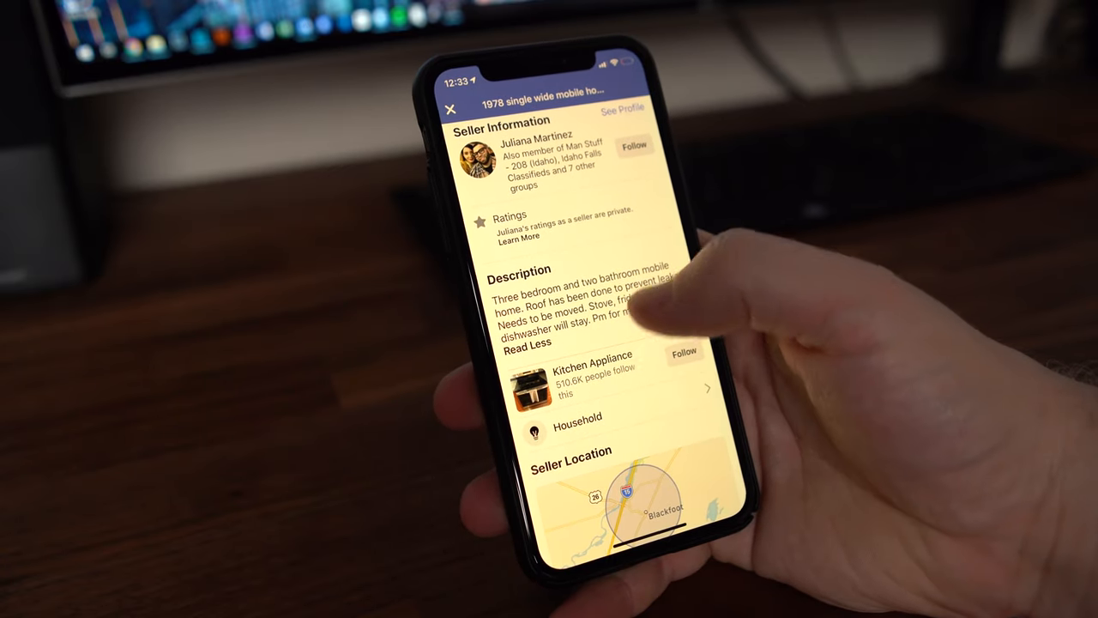
{"action": "left_click", "coordinate": [449, 107]}
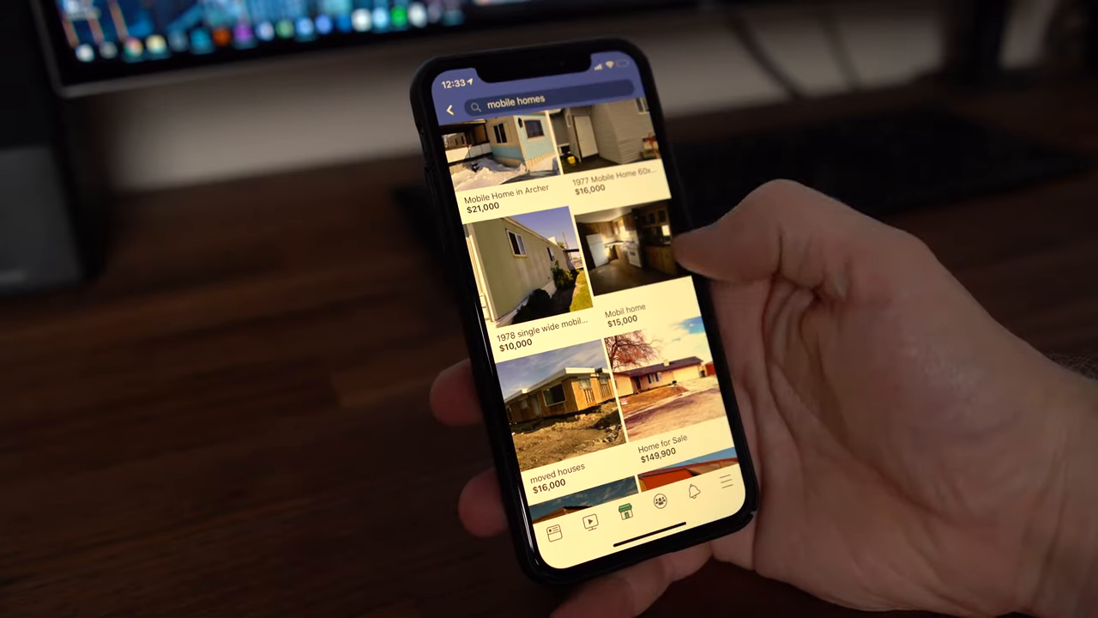
{"action": "scroll", "scroll_direction": "down", "scroll_amount": 3}
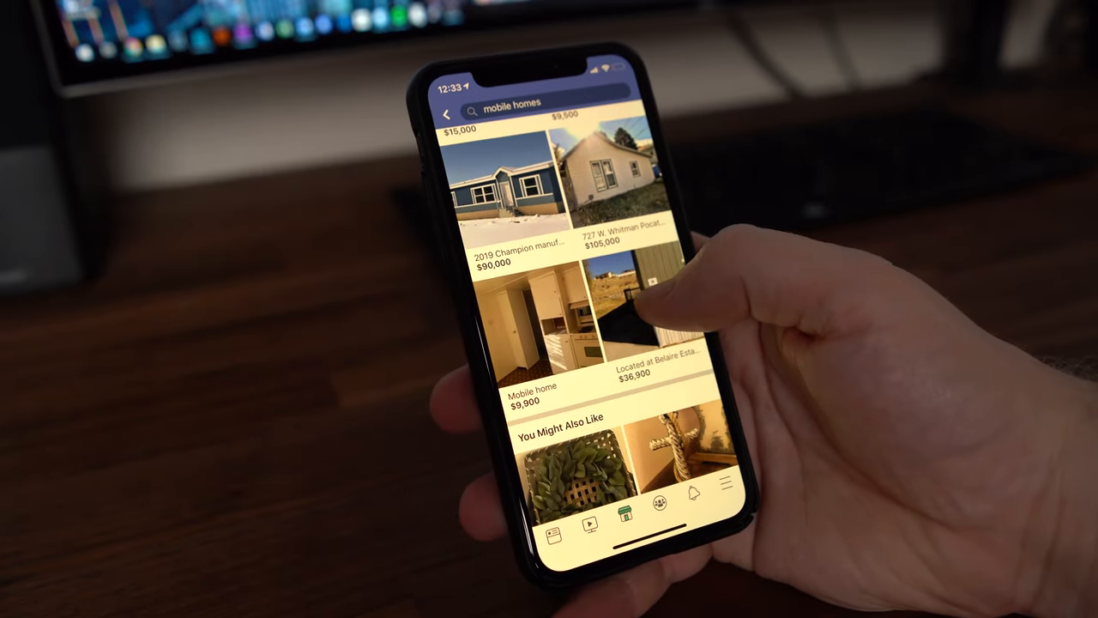
- Review the $36,900 Belaire Estates listing's full description and browse its photos
{"action": "left_click", "coordinate": [638, 326]}
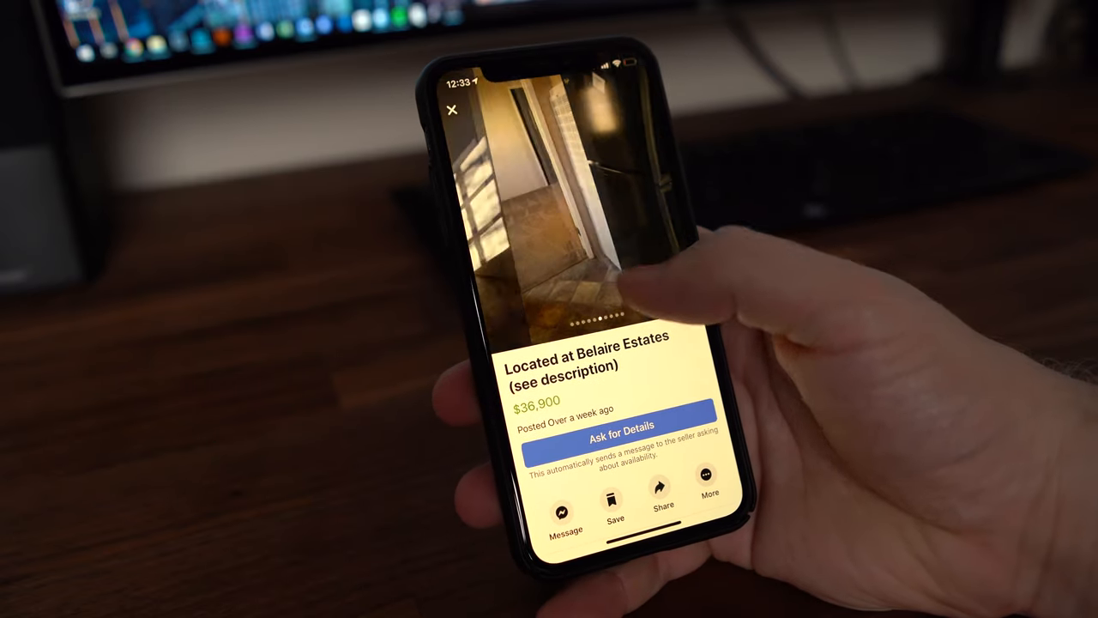
{"action": "scroll", "scroll_direction": "up", "scroll_amount": 3}
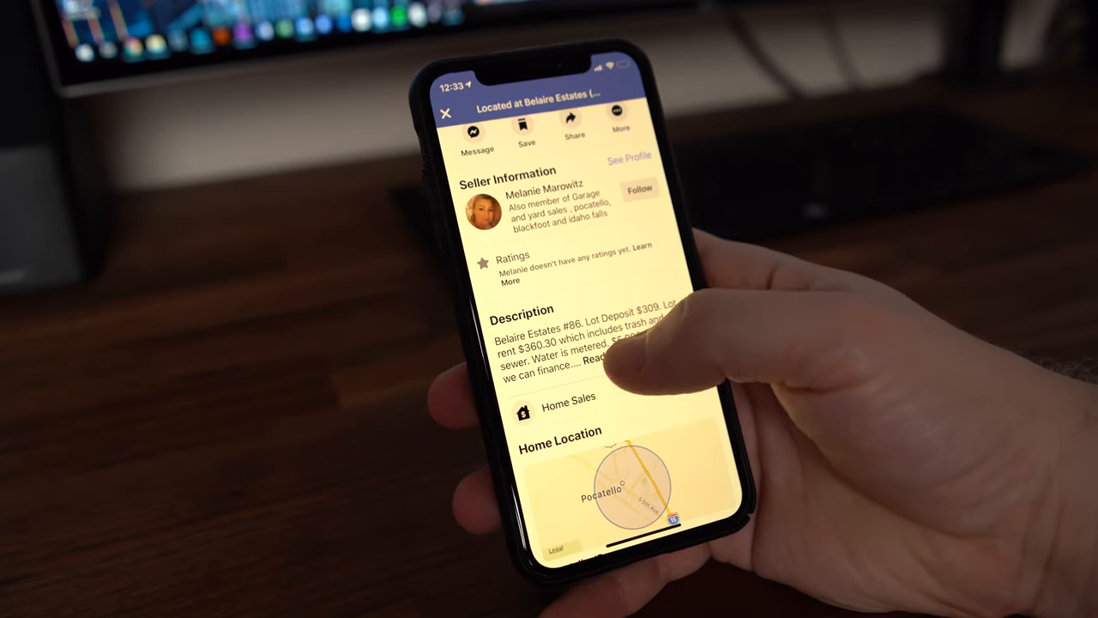
{"action": "left_click", "coordinate": [596, 375]}
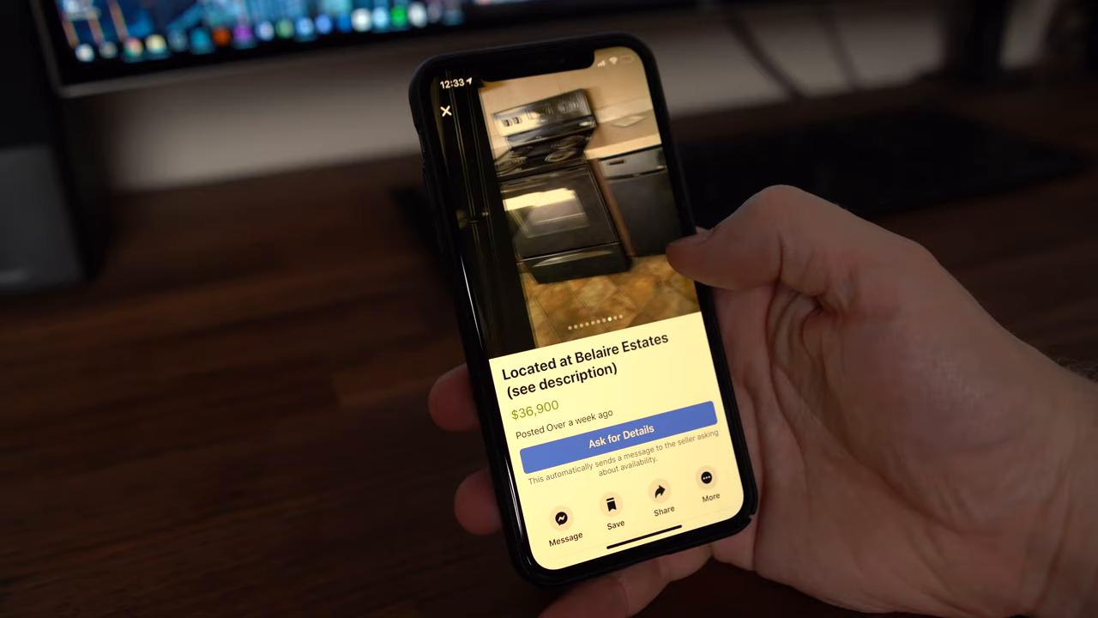
{"action": "scroll", "scroll_direction": "left", "scroll_amount": 3}
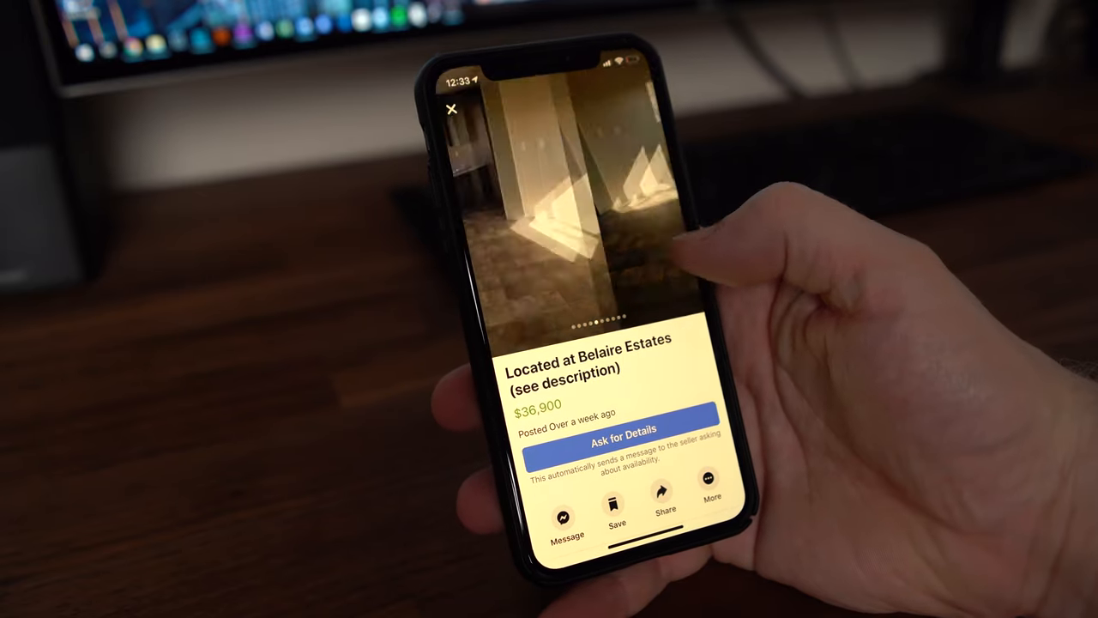
{"action": "left_click_drag", "start_coordinate": [643, 214], "coordinate": [514, 214]}
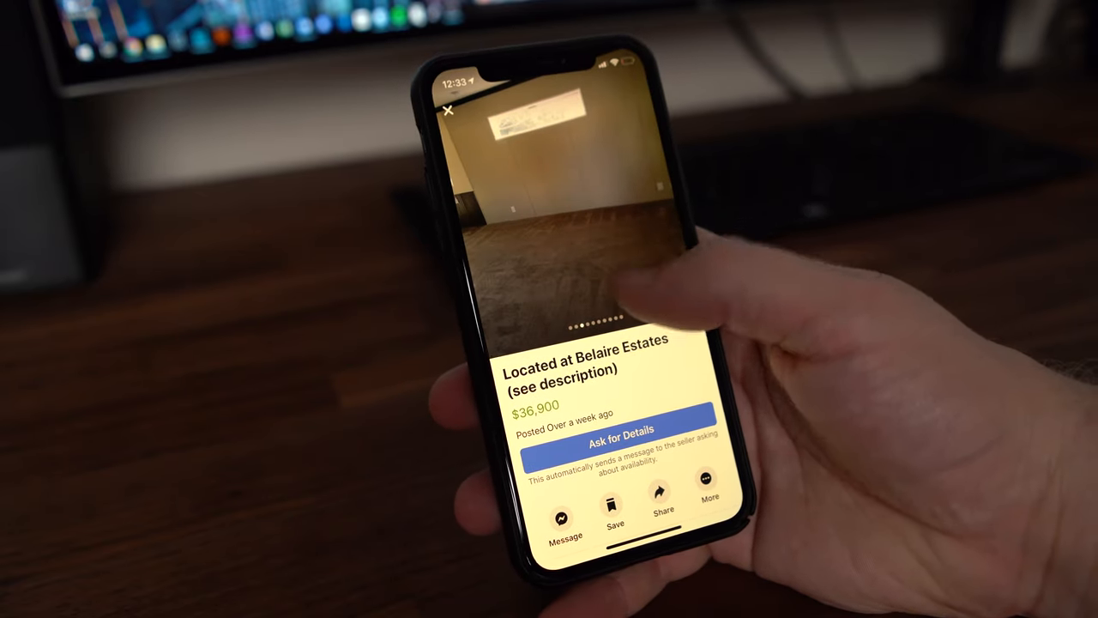